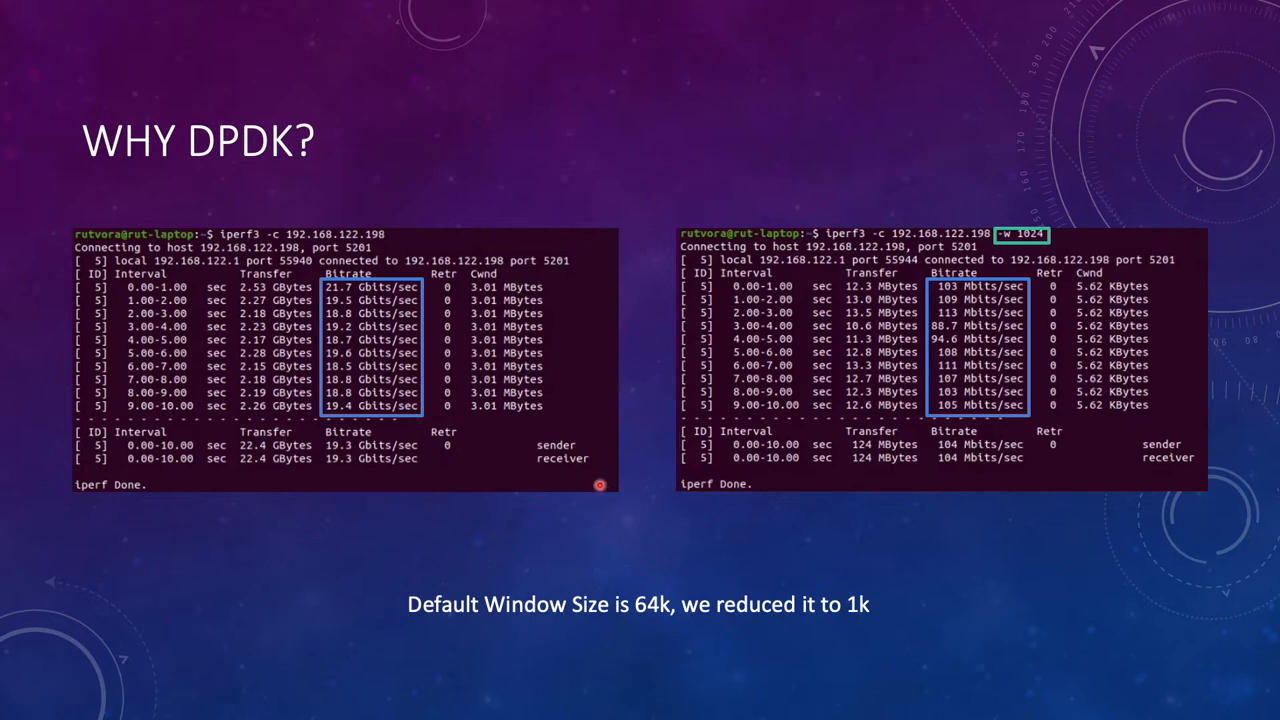
{"action": "mouse_move", "coordinate": [538, 486]}
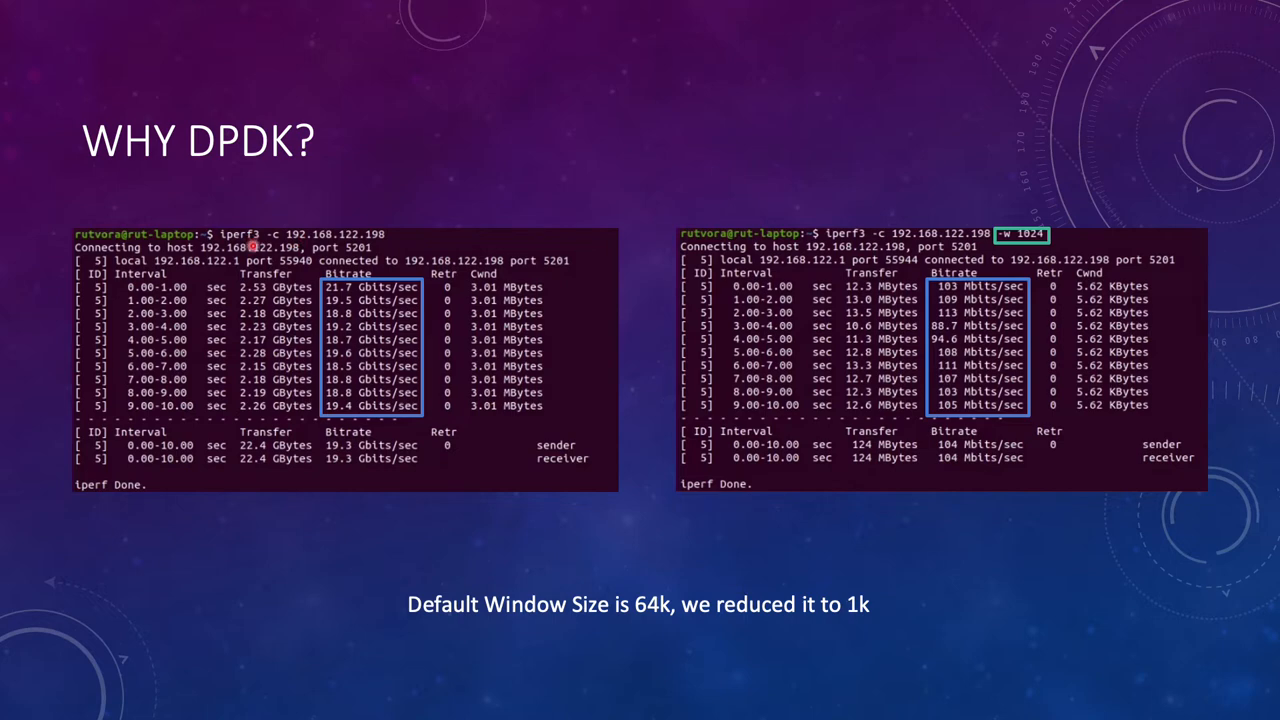
{"action": "mouse_move", "coordinate": [344, 262]}
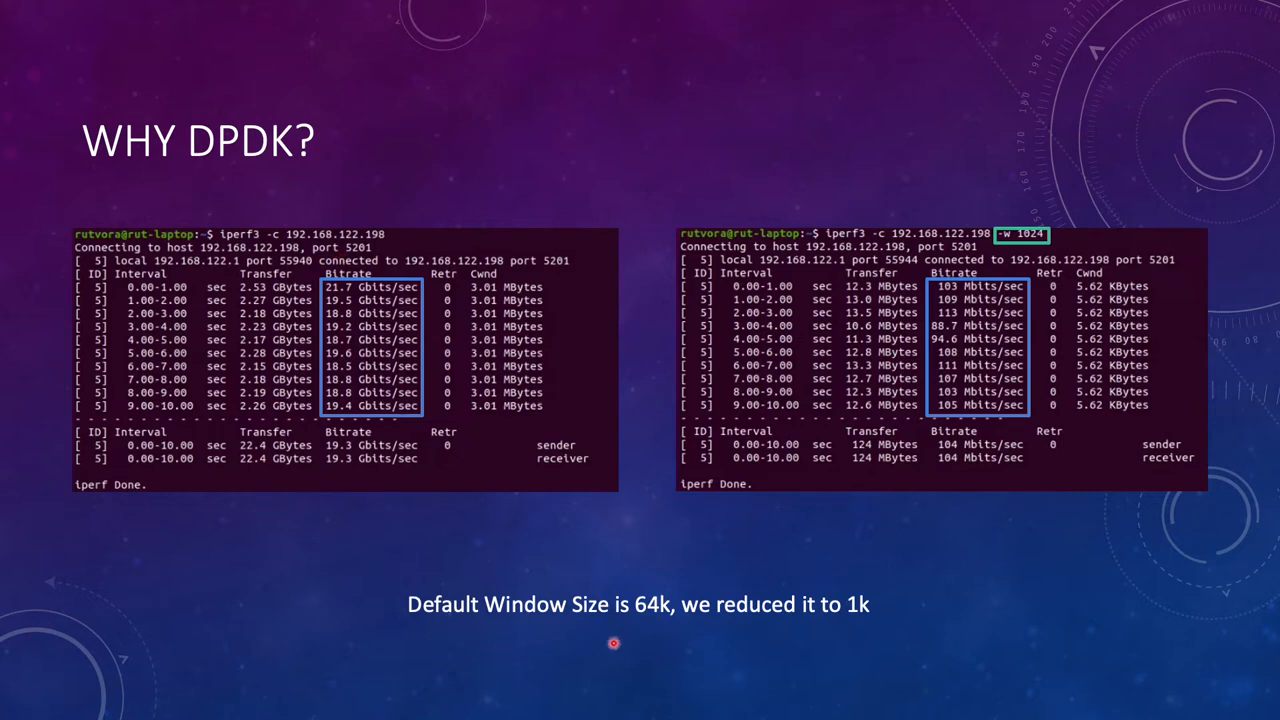
{"action": "mouse_move", "coordinate": [292, 496]}
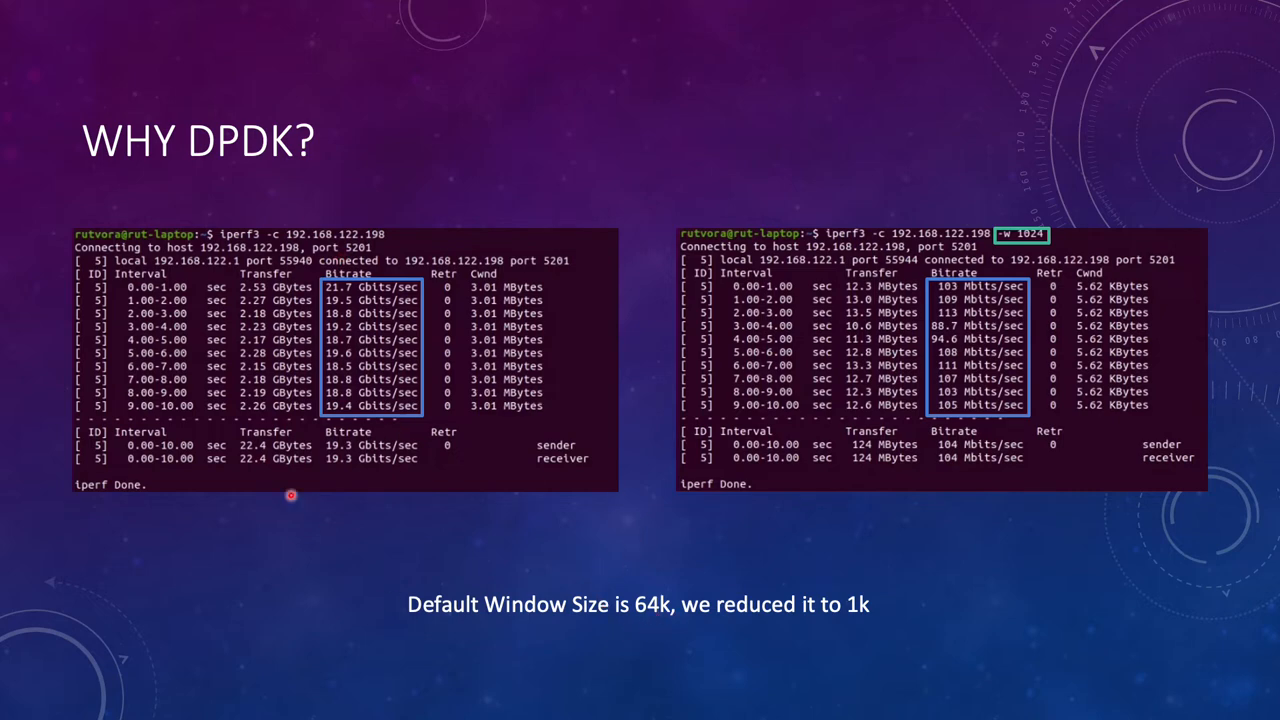
{"action": "mouse_move", "coordinate": [340, 302]}
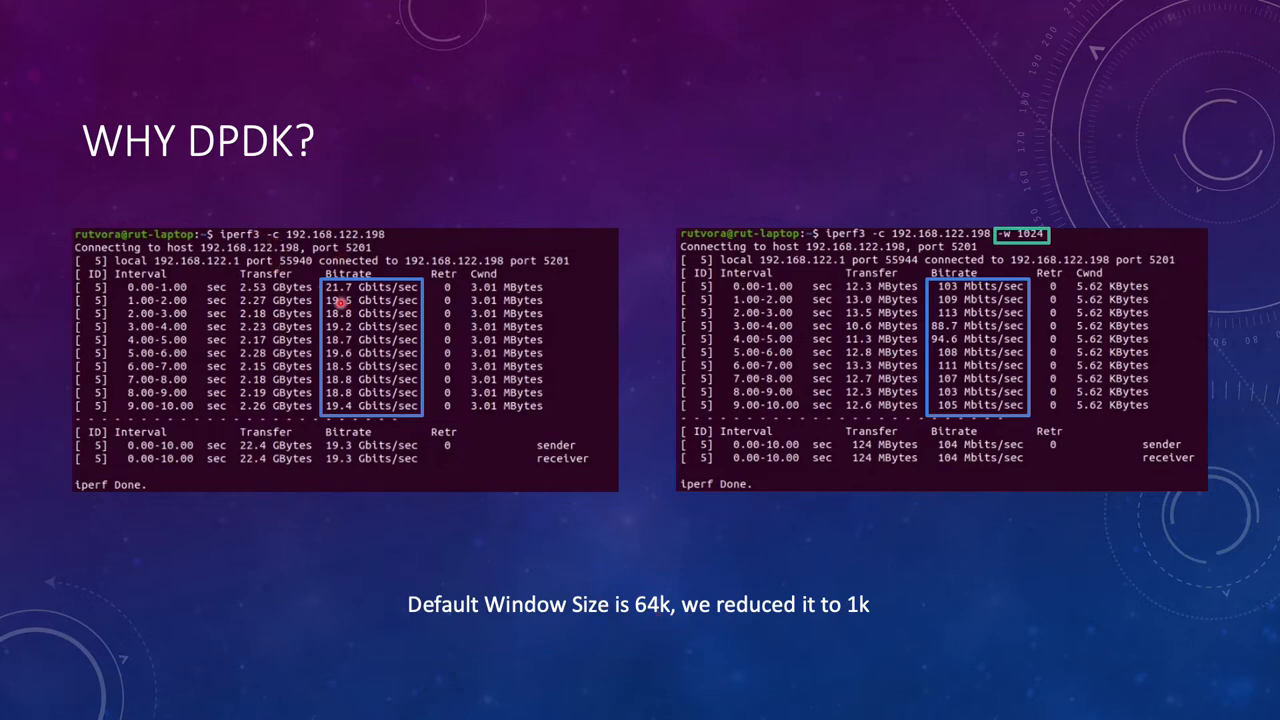
{"action": "mouse_move", "coordinate": [364, 360]}
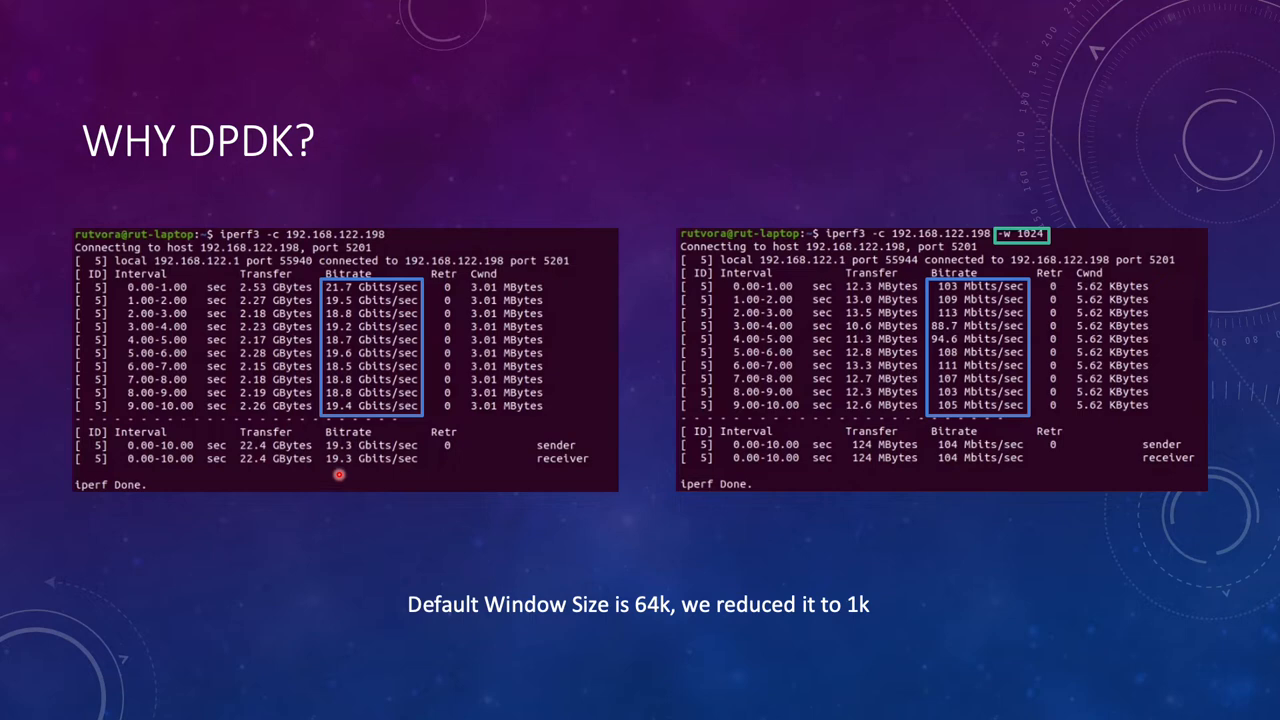
{"action": "mouse_move", "coordinate": [1016, 252]}
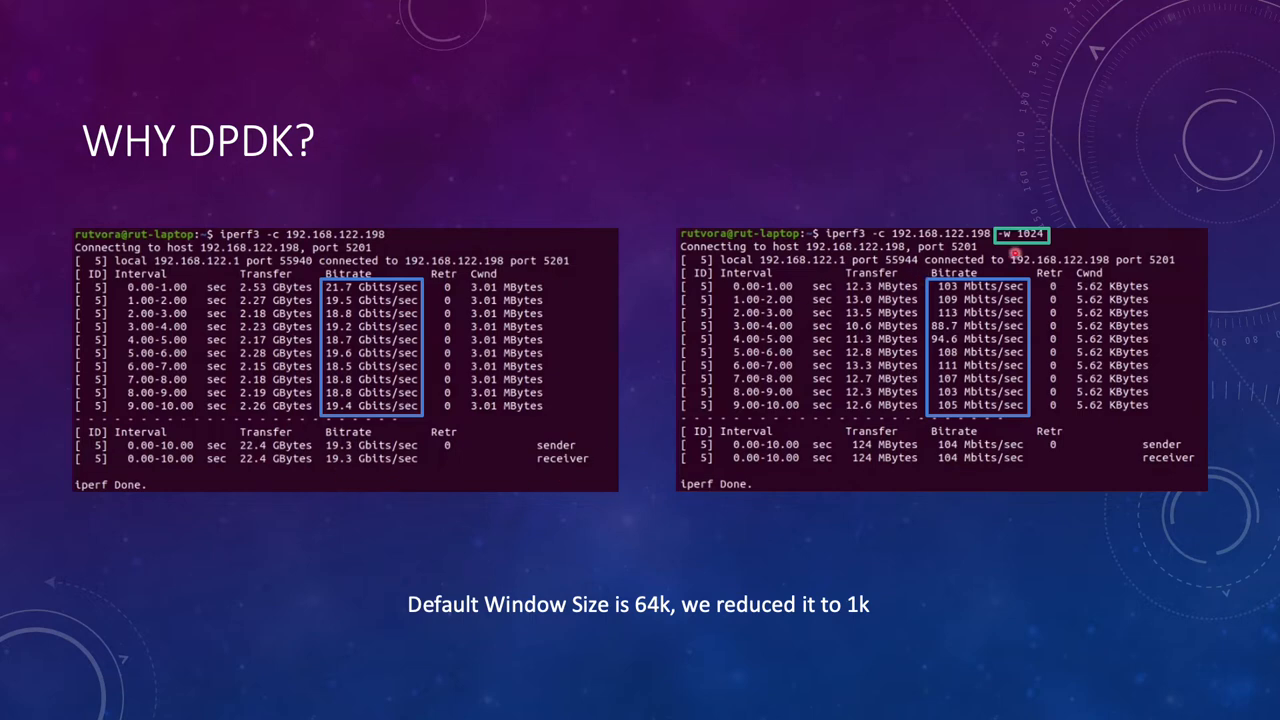
{"action": "mouse_move", "coordinate": [924, 548]}
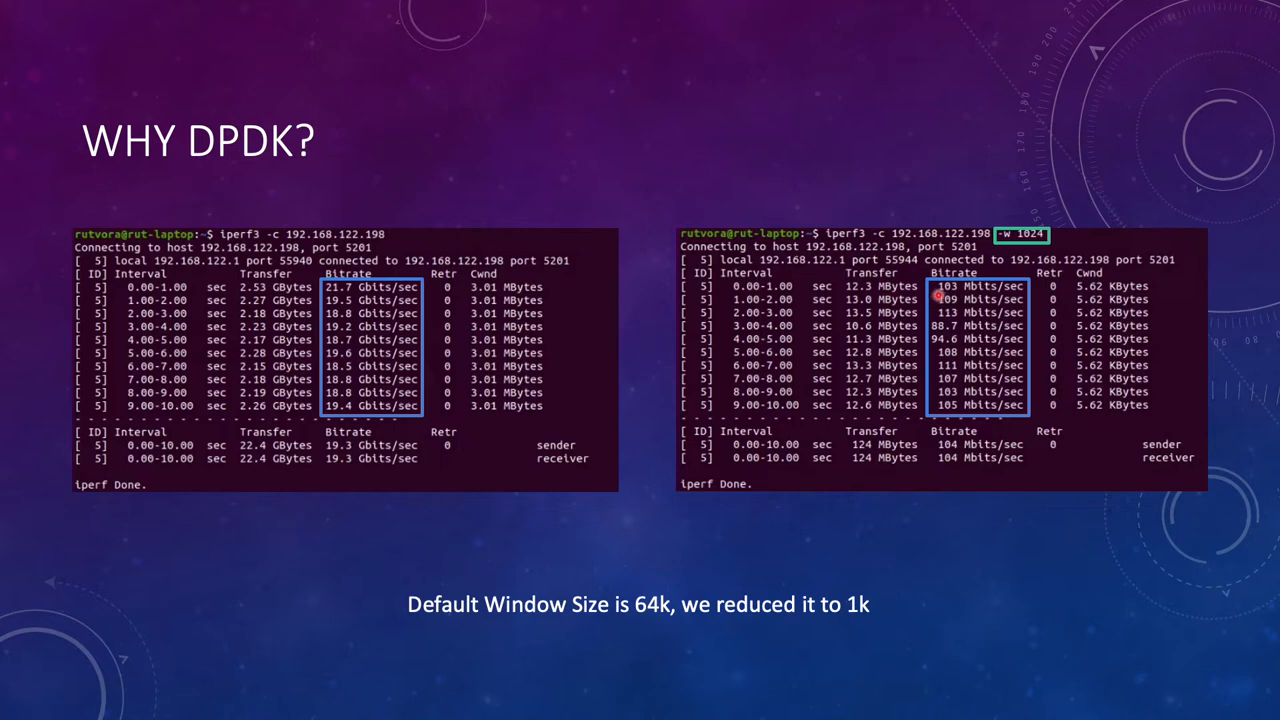
{"action": "mouse_move", "coordinate": [962, 296]}
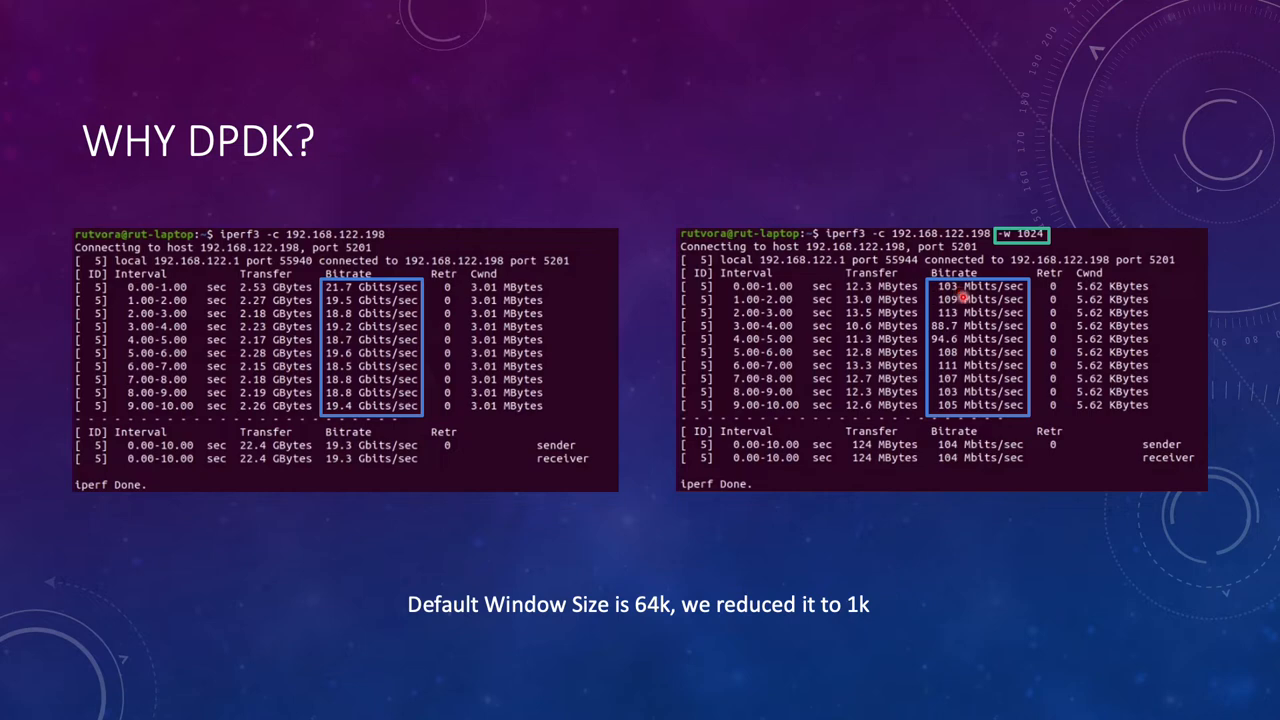
{"action": "mouse_move", "coordinate": [936, 446]}
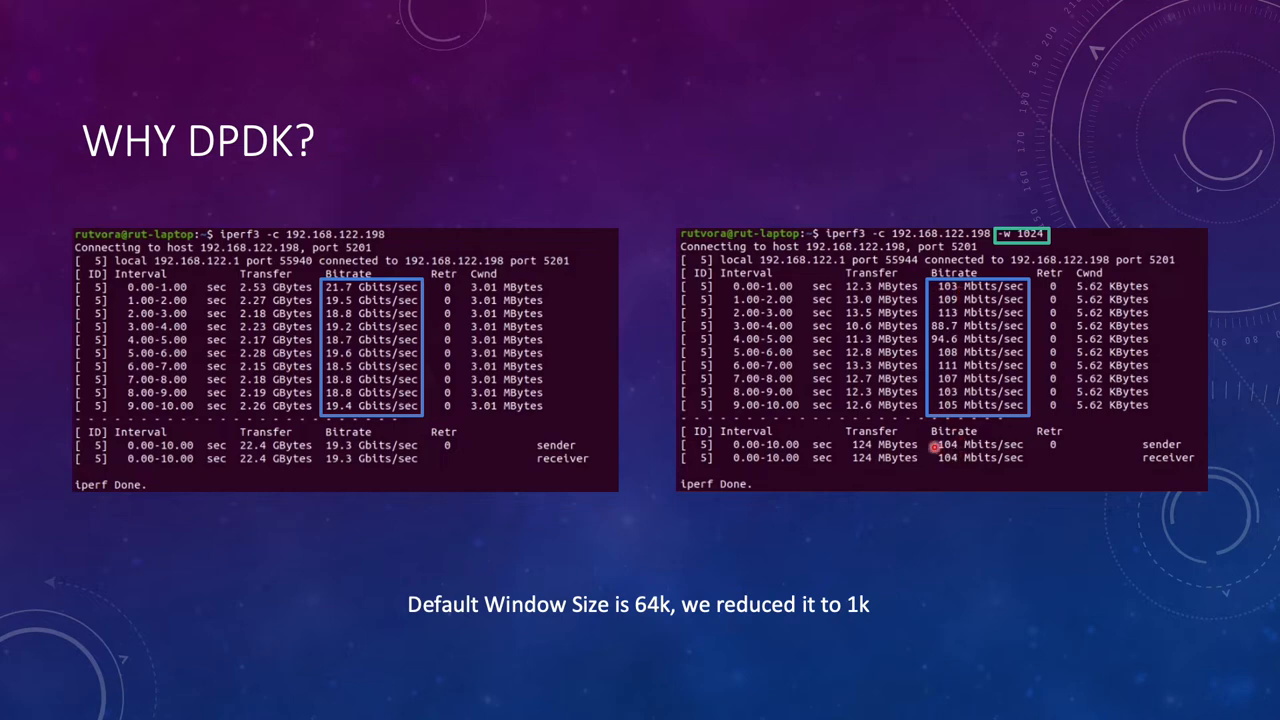
{"action": "mouse_move", "coordinate": [936, 436]}
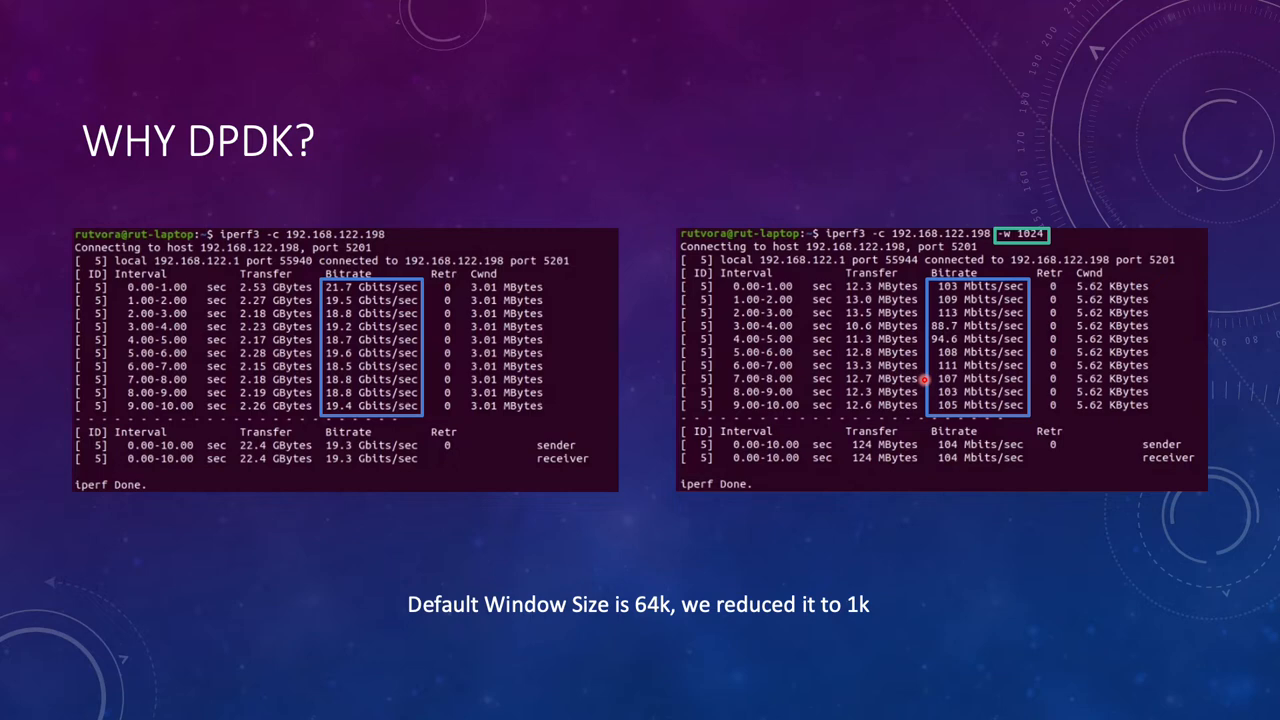
{"action": "mouse_move", "coordinate": [912, 458]}
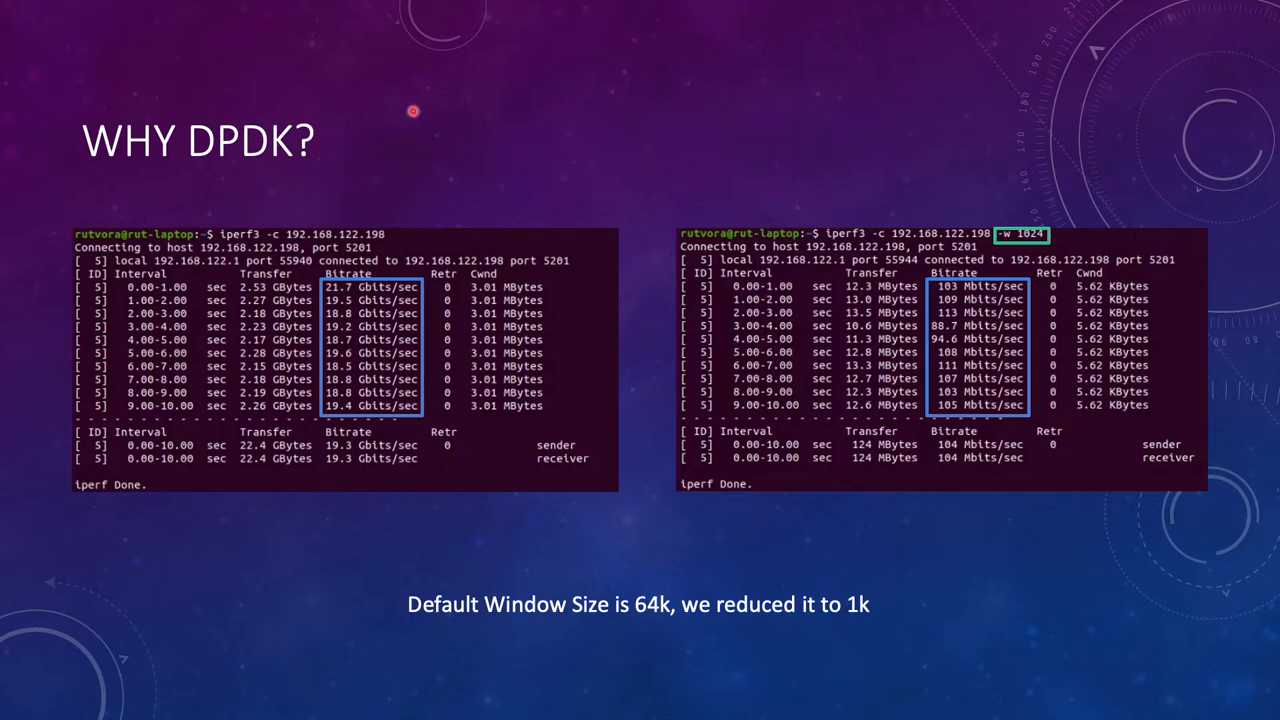
{"action": "mouse_move", "coordinate": [948, 6]}
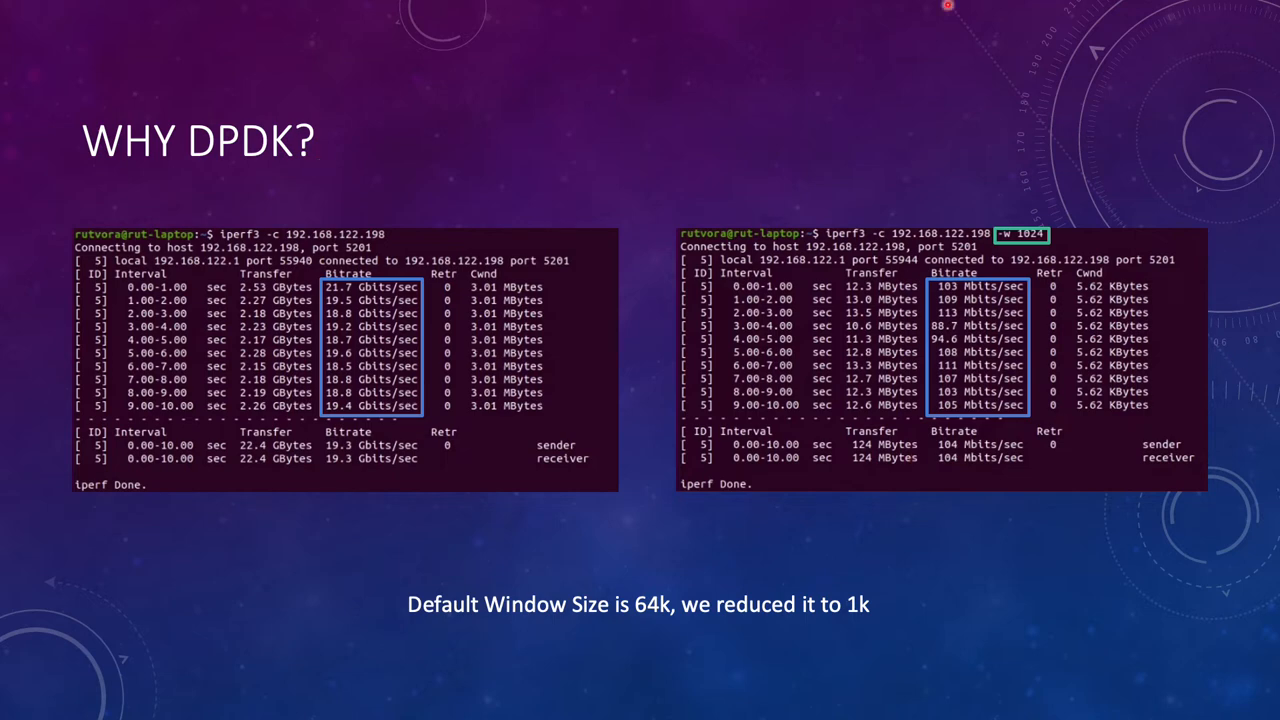
{"action": "mouse_move", "coordinate": [964, 16]}
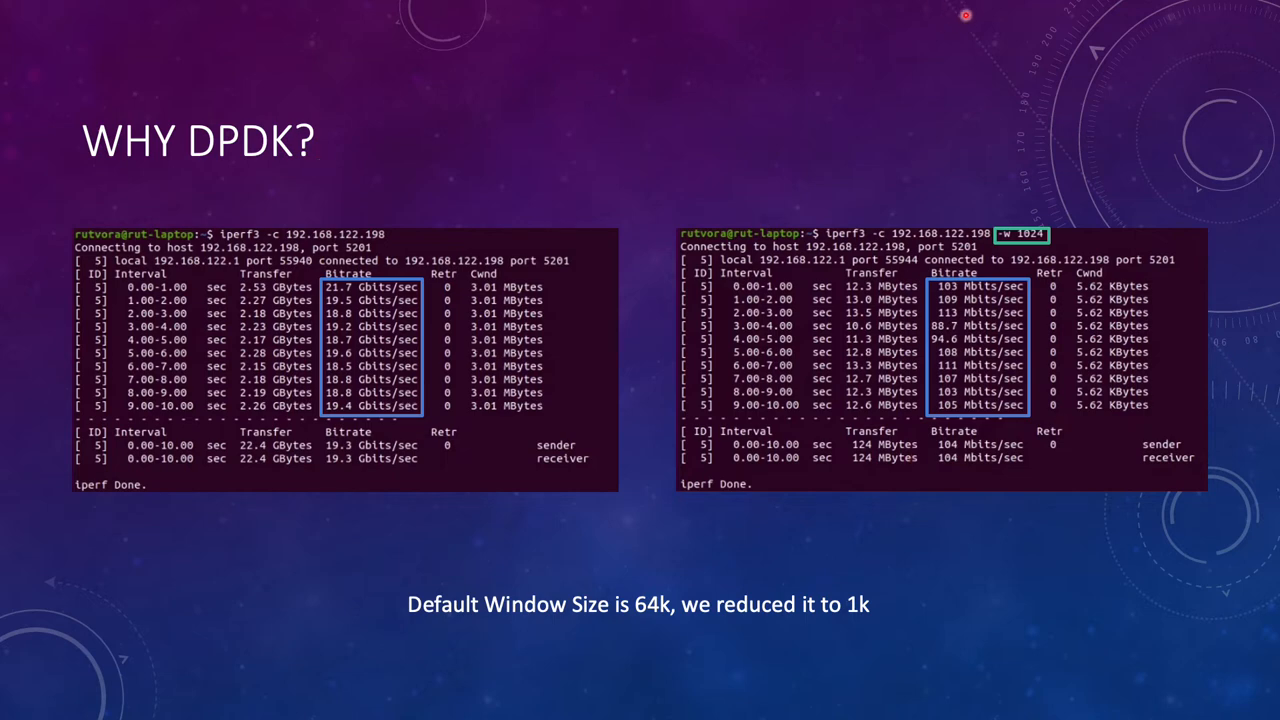